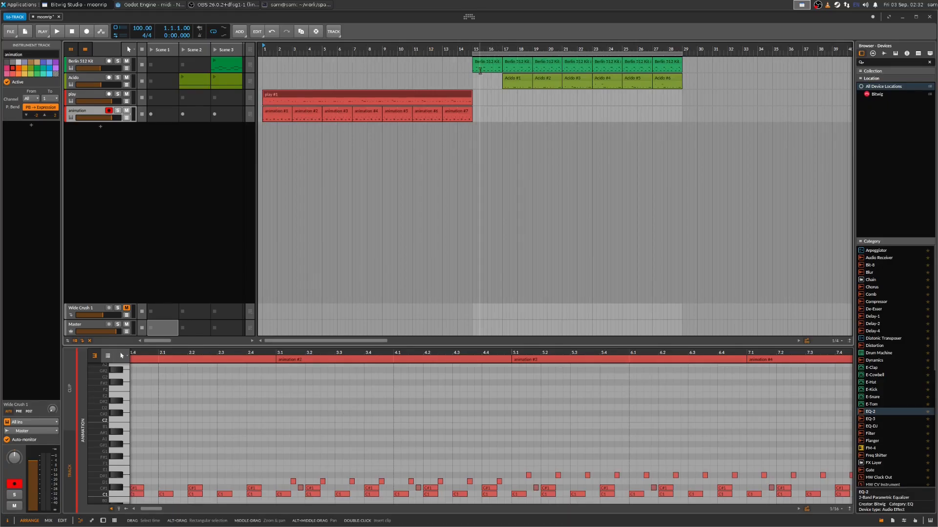
Step: Open the Berlin 512 Kit clip's notes, select the F2 drum note and play from bar 17
{"action": "left_click", "coordinate": [56, 31]}
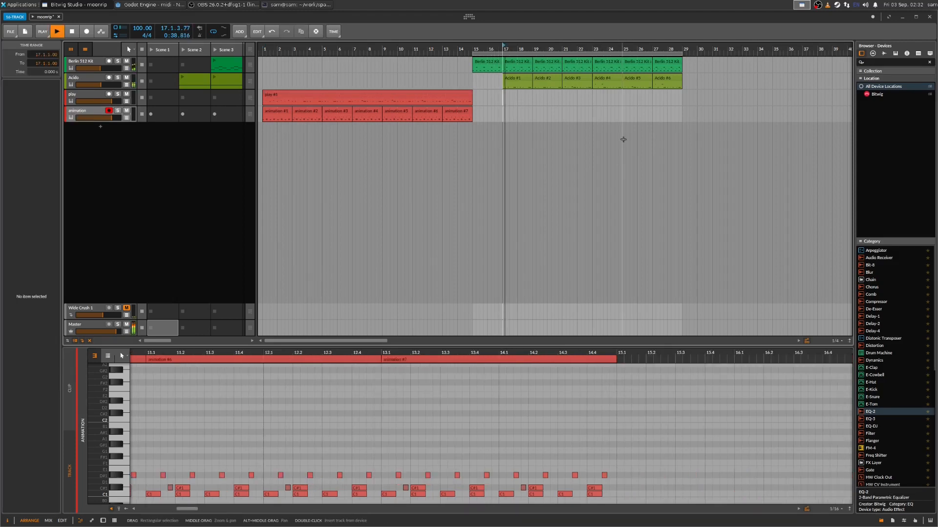
{"action": "left_click", "coordinate": [56, 31]}
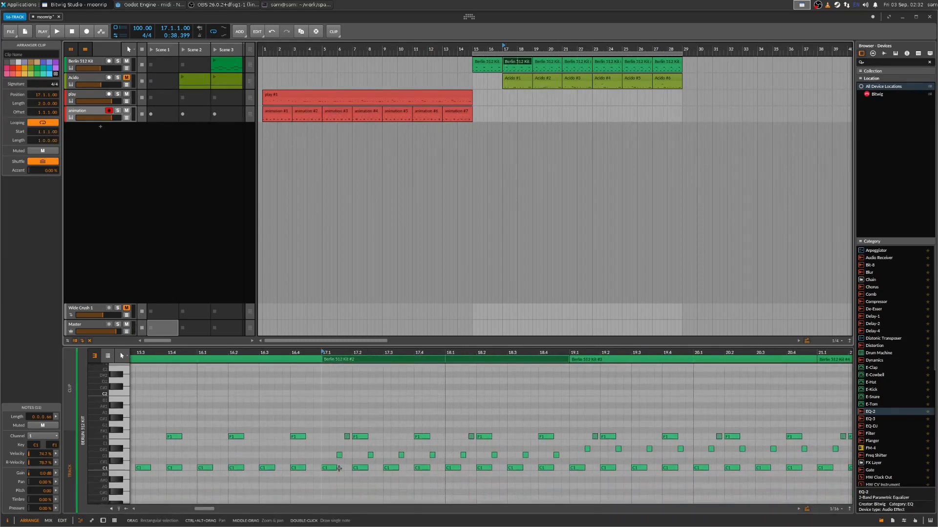
{"action": "left_click", "coordinate": [326, 468]}
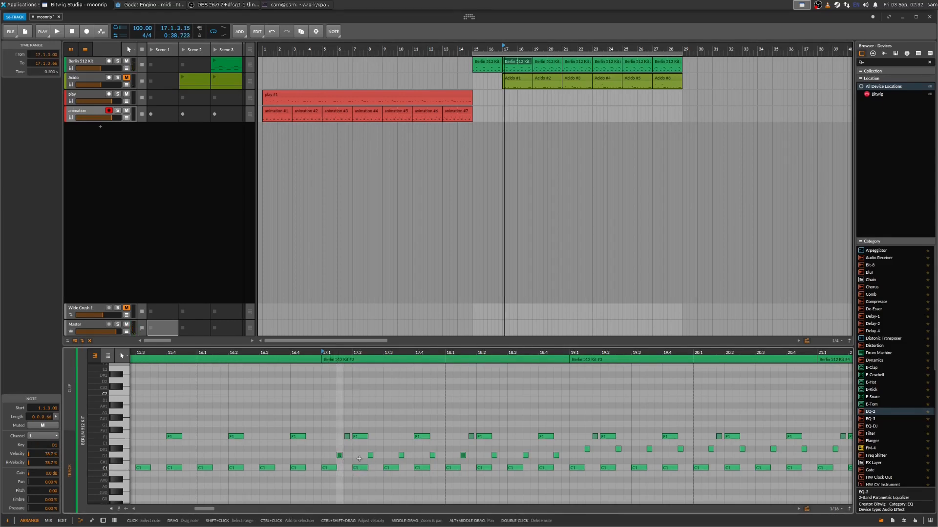
{"action": "left_click", "coordinate": [57, 31]}
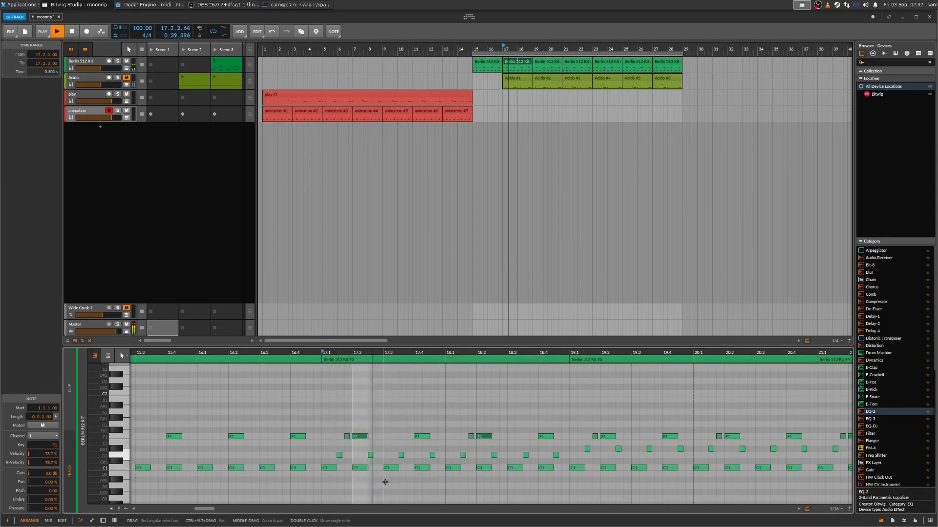
{"action": "left_click", "coordinate": [56, 31]}
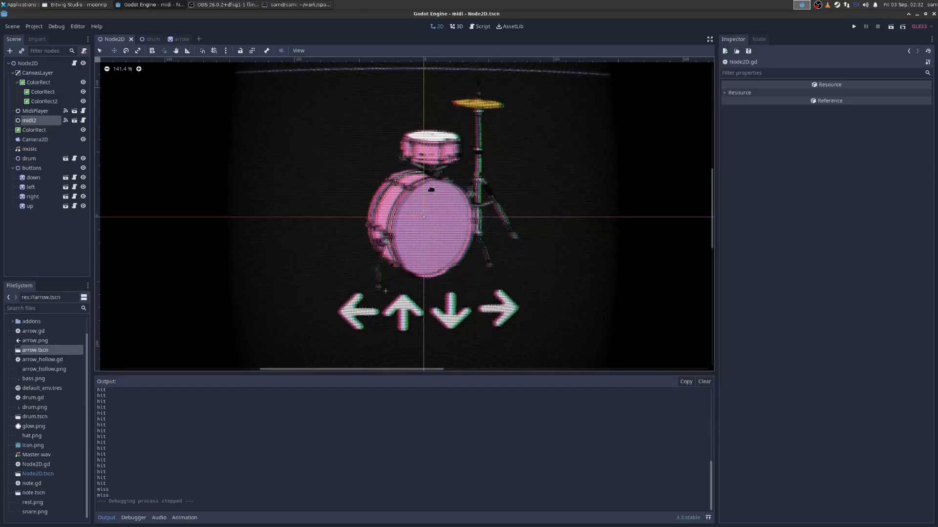
Step: Return to the Godot editor, run the rhythm game, then open the Node2D.gd script
{"action": "left_click", "coordinate": [854, 25]}
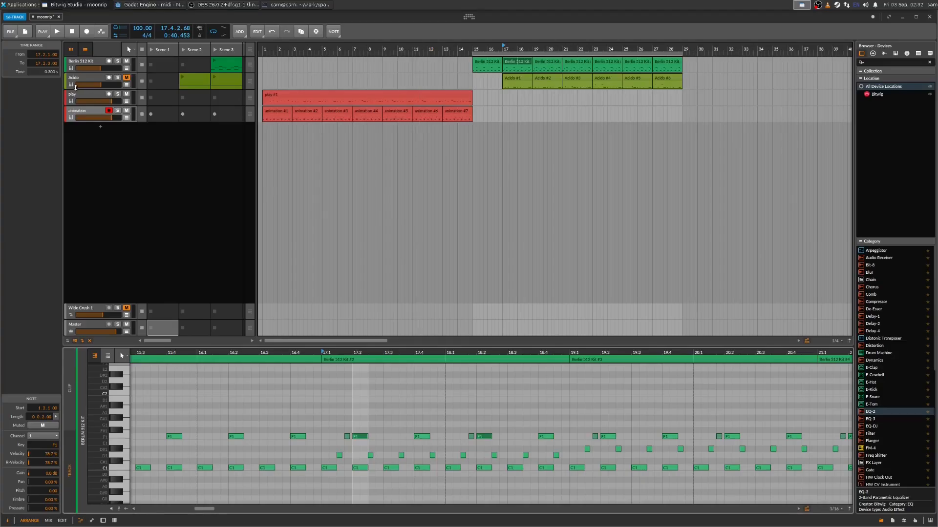
{"action": "left_click", "coordinate": [151, 5]}
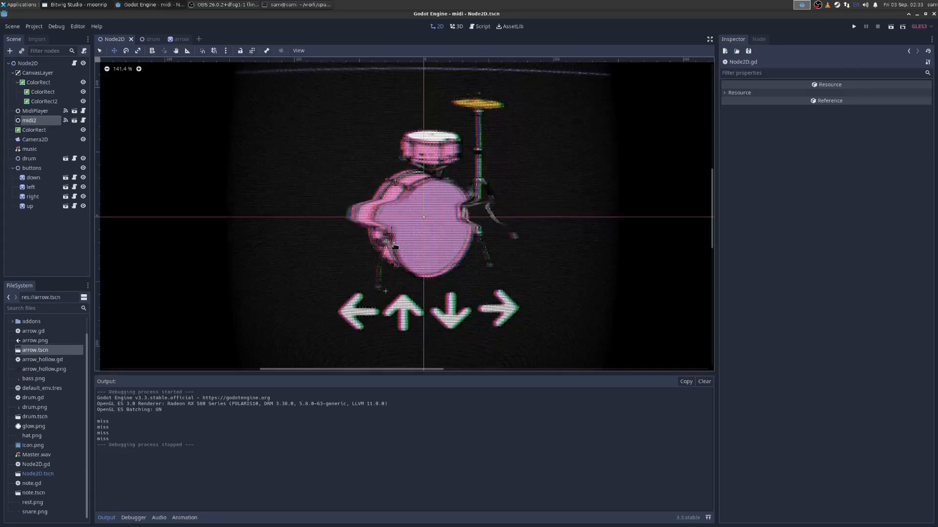
{"action": "left_click", "coordinate": [854, 26]}
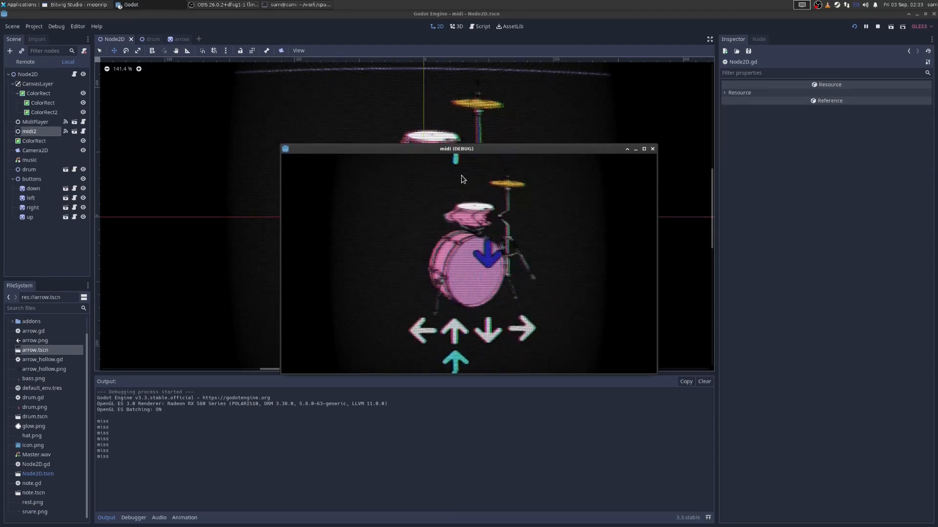
{"action": "left_click", "coordinate": [482, 25]}
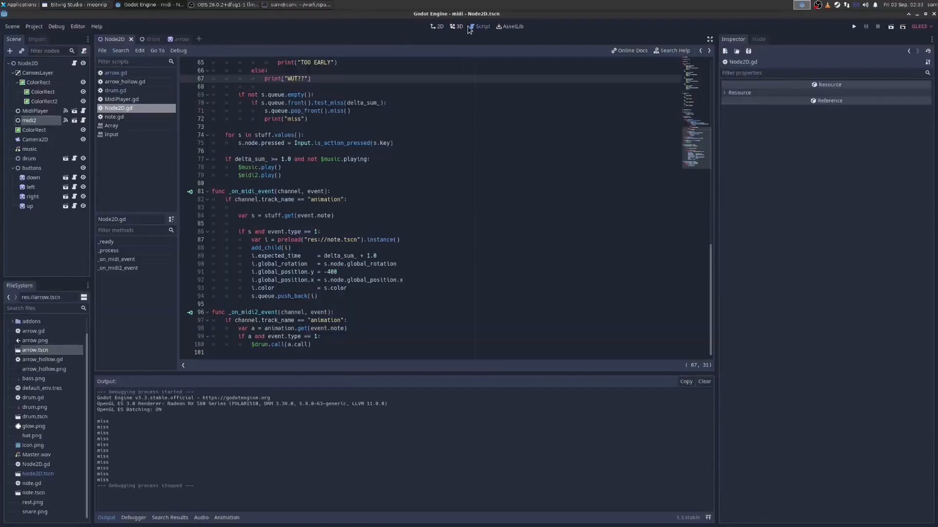
Step: Find the Godot MIDI Player addon in AssetLib, return to the script and close the game
{"action": "left_click", "coordinate": [509, 26]}
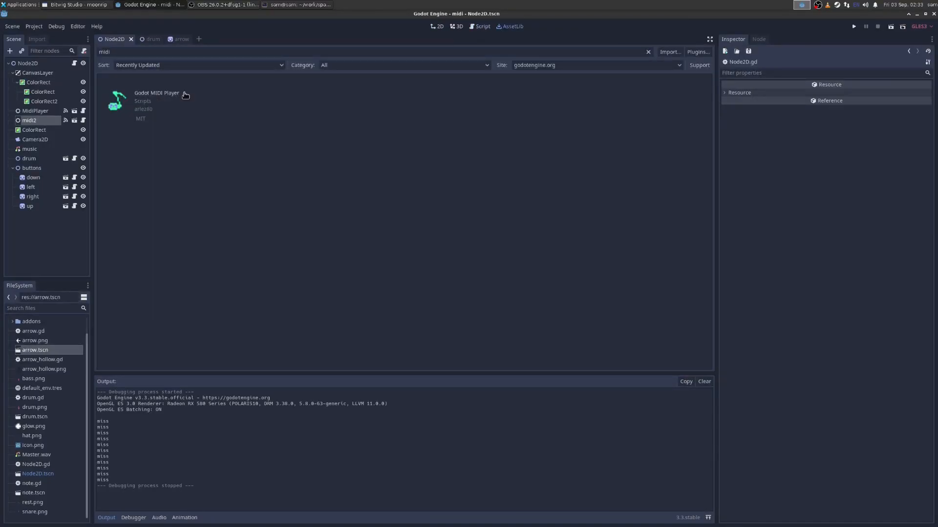
{"action": "mouse_move", "coordinate": [67, 80]}
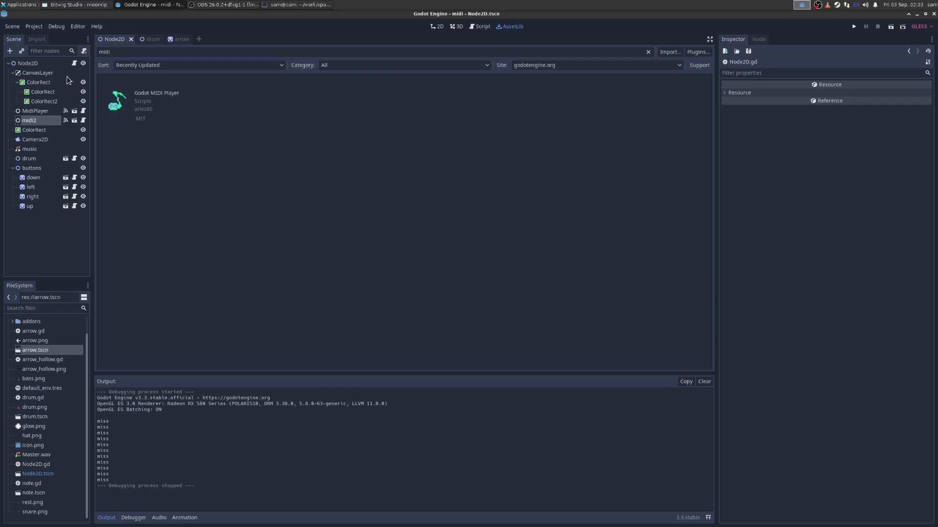
{"action": "left_click", "coordinate": [35, 112]}
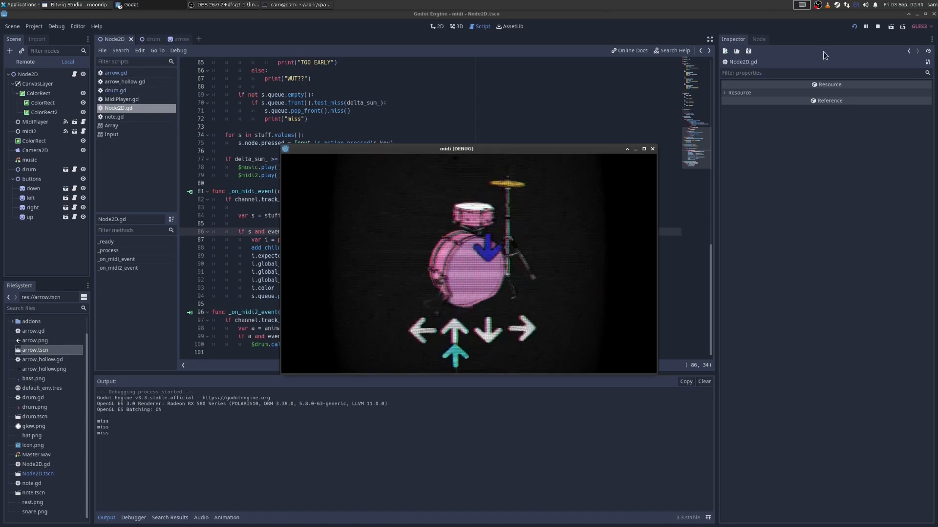
{"action": "left_click", "coordinate": [878, 26]}
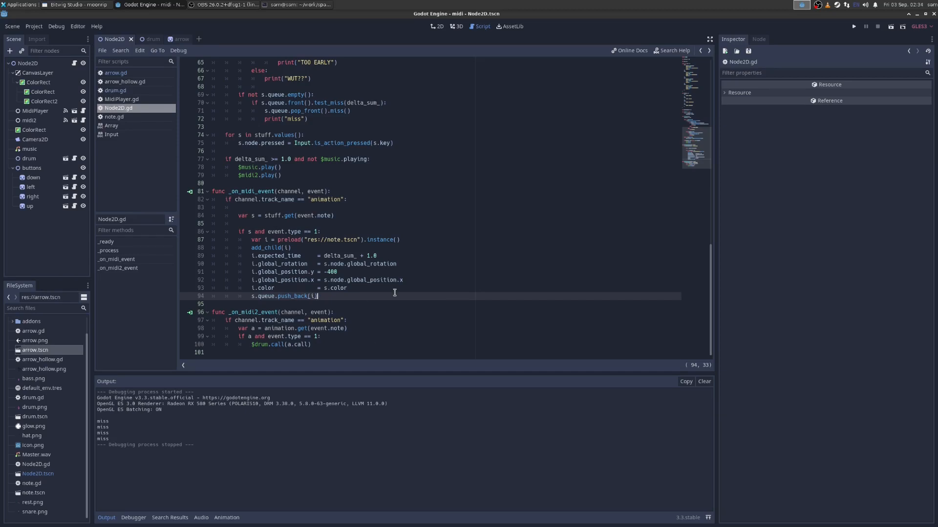
{"action": "mouse_move", "coordinate": [846, 34]}
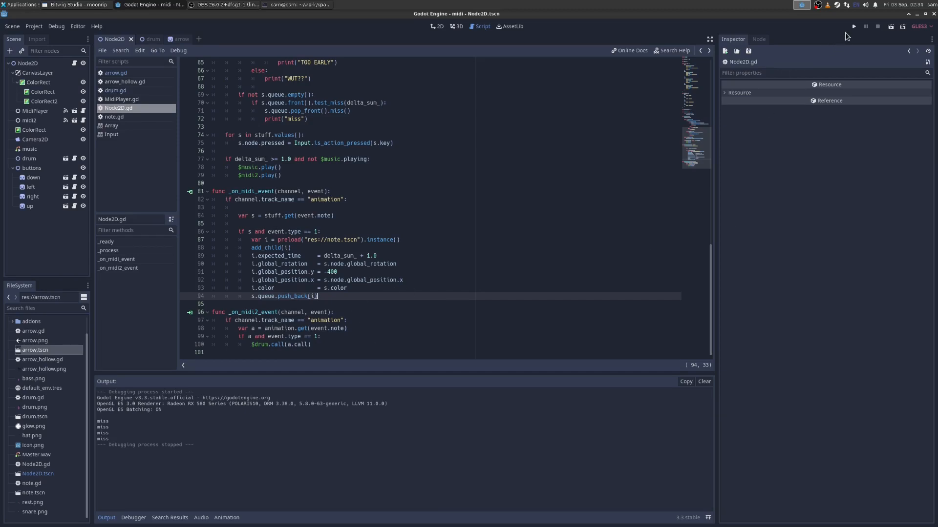
Step: Run the game twice, placing the cursor on blank line 95 between runs, and play in it
{"action": "left_click", "coordinate": [853, 26]}
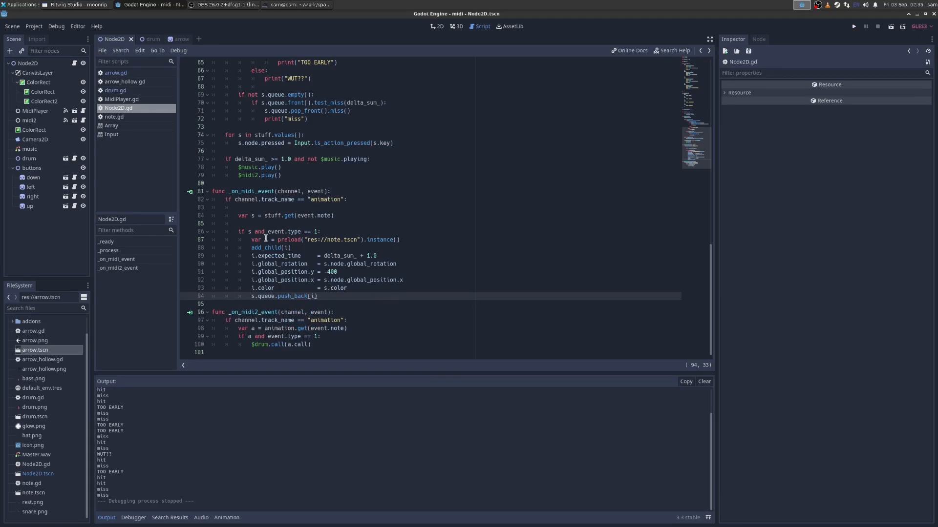
{"action": "left_click", "coordinate": [377, 303]}
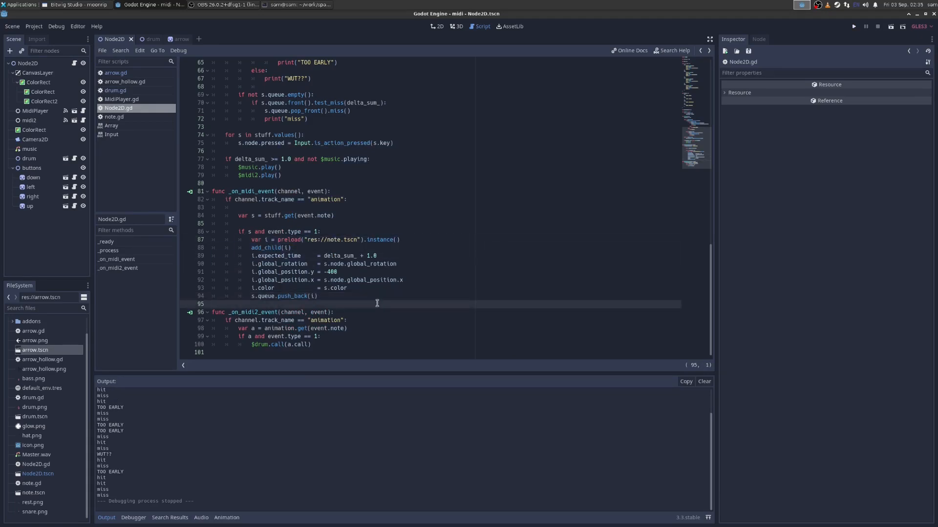
{"action": "left_click", "coordinate": [853, 27]}
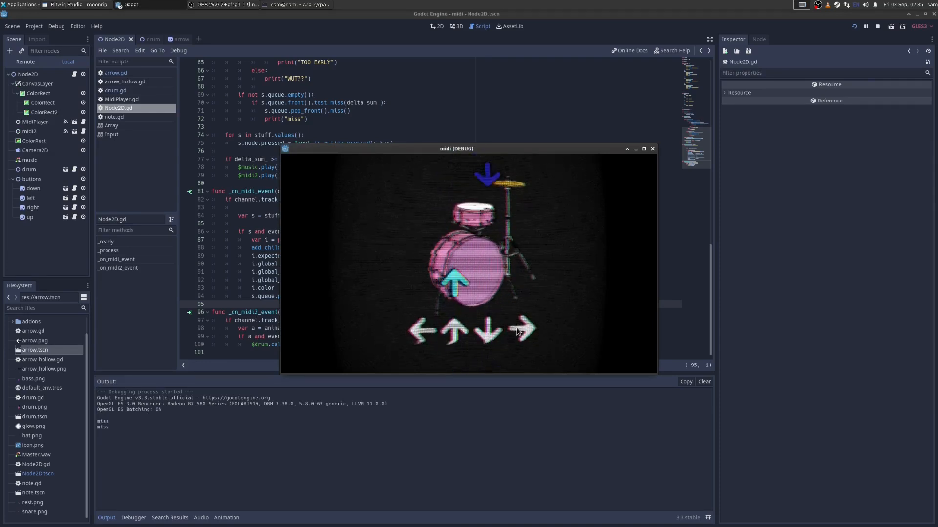
{"action": "left_click", "coordinate": [877, 26]}
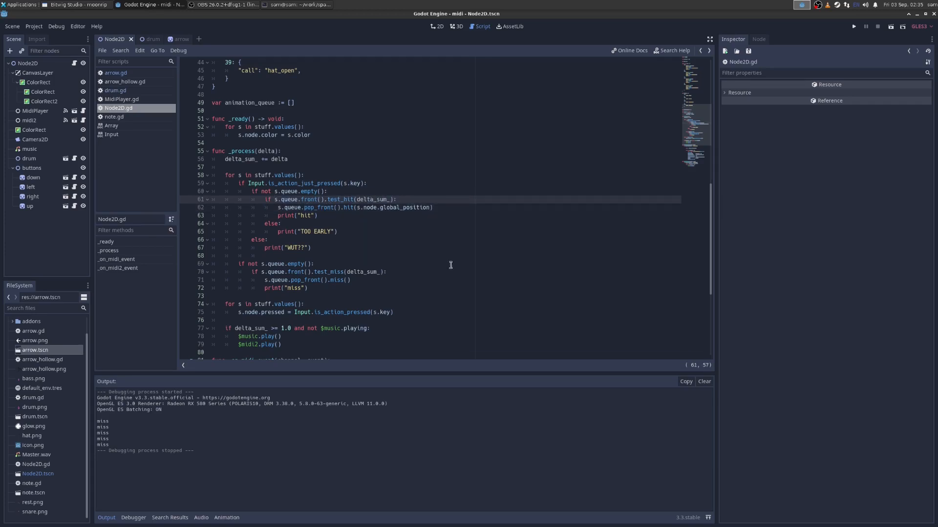
{"action": "mouse_move", "coordinate": [418, 239]}
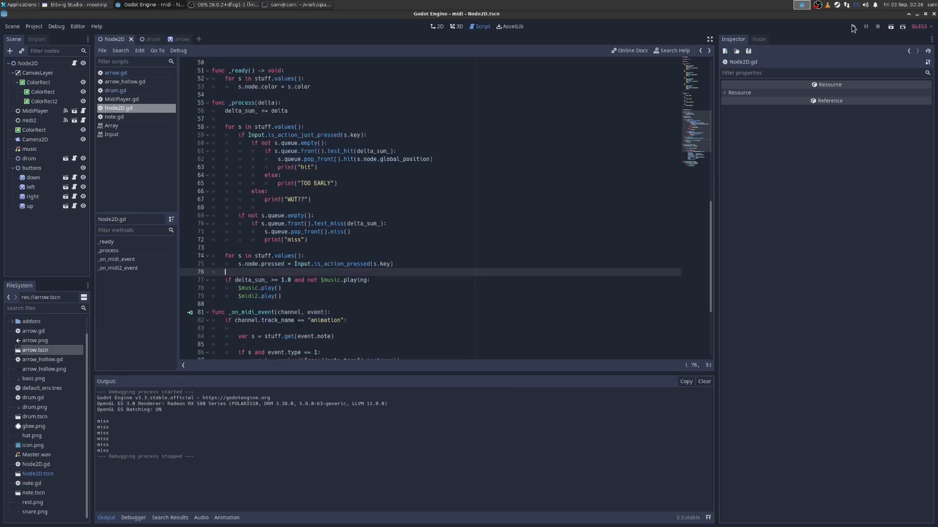
Step: Run the game once more, then select the midi2 player node that loads sam.mid
{"action": "left_click", "coordinate": [853, 27]}
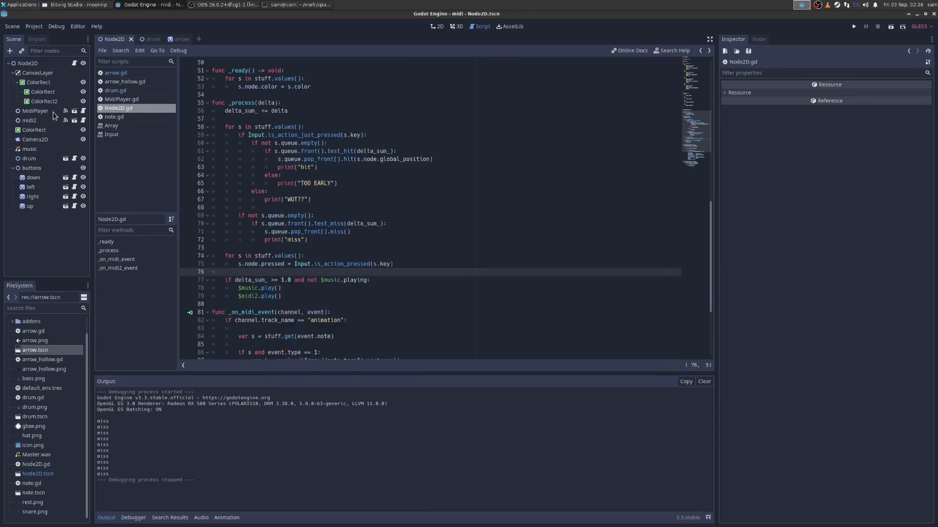
{"action": "left_click", "coordinate": [437, 26]}
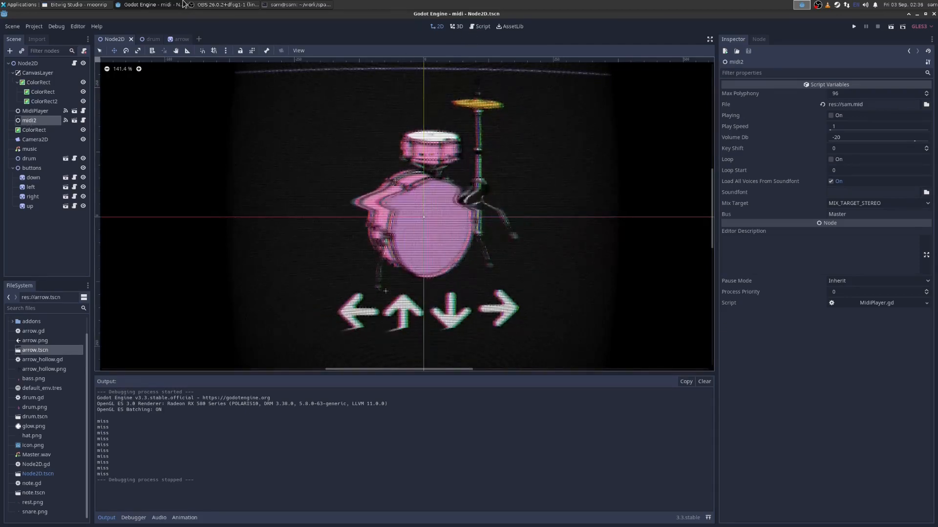
{"action": "left_click", "coordinate": [77, 4]}
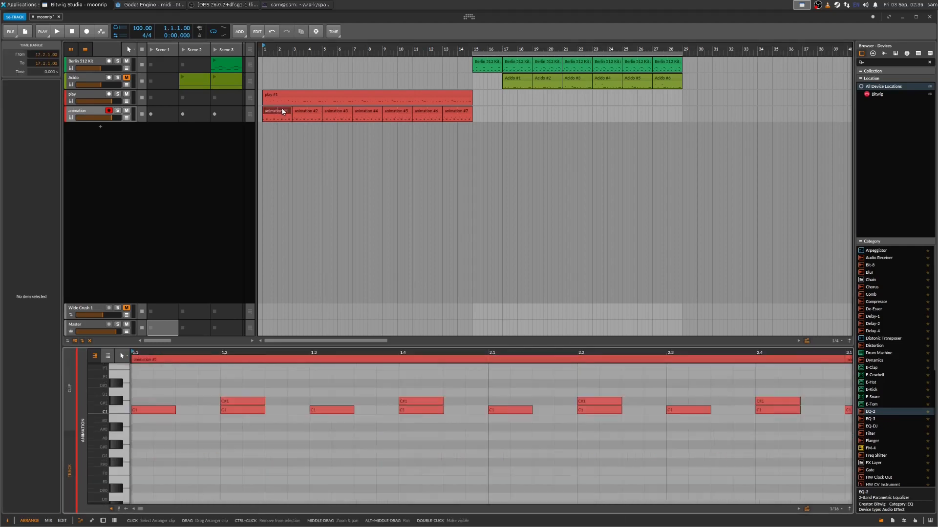
Step: Select the first C1 note in the animation #1 clip, then return to Godot
{"action": "left_click", "coordinate": [153, 411]}
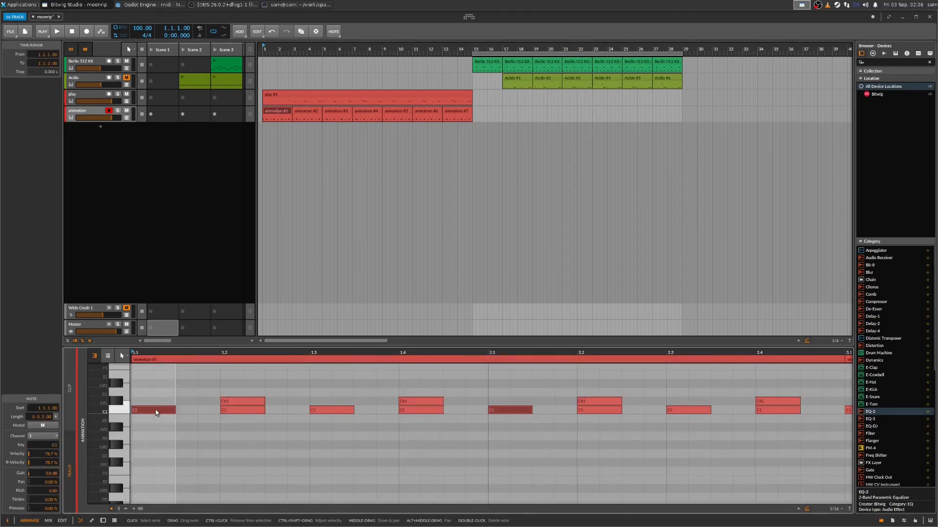
{"action": "left_click", "coordinate": [128, 4]}
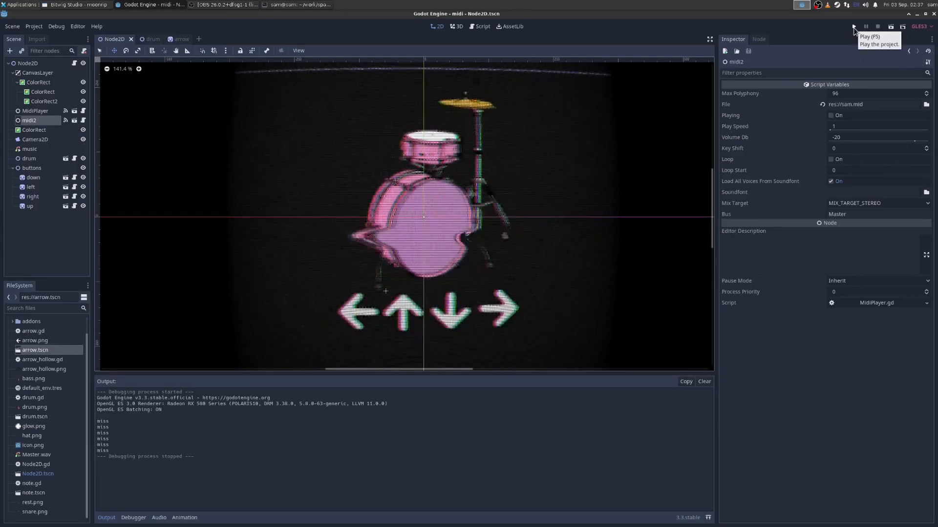
Step: Run and stop the game, toggle a Scene dock node's visibility off and on, then rerun
{"action": "left_click", "coordinate": [854, 27]}
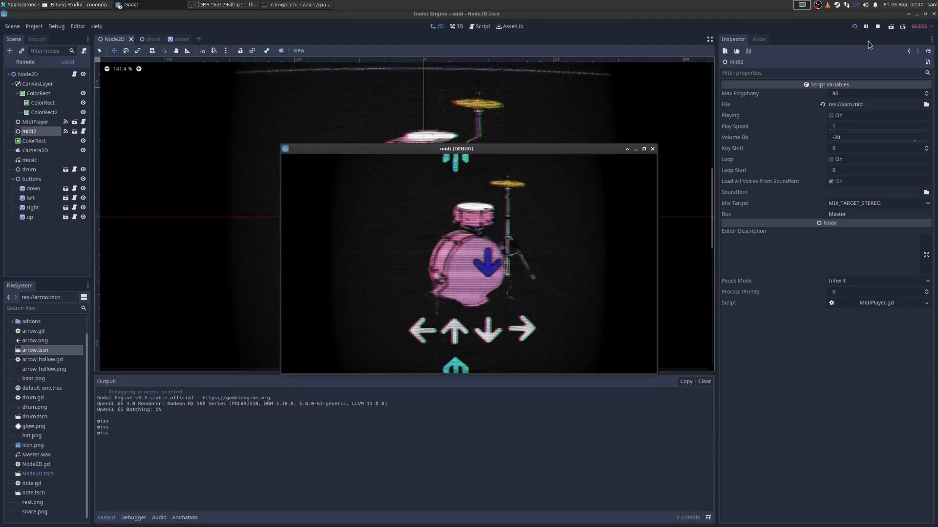
{"action": "left_click", "coordinate": [876, 26]}
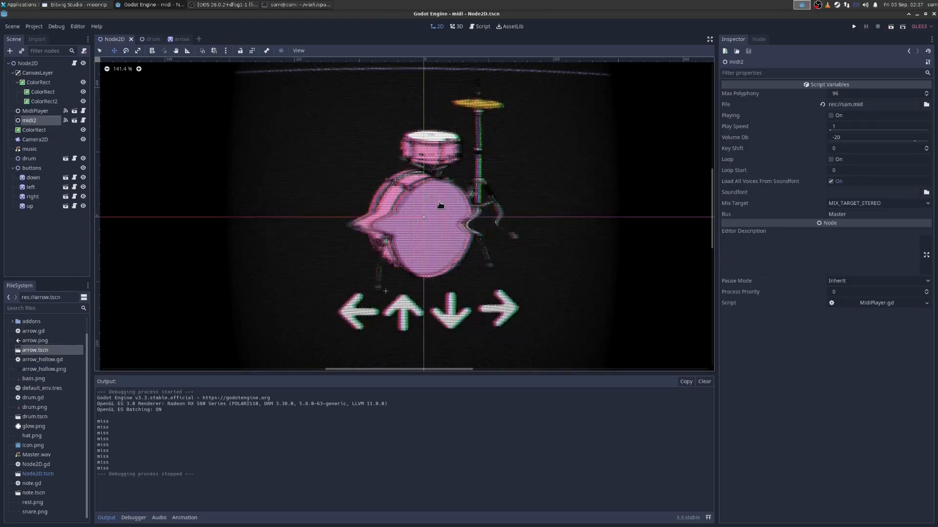
{"action": "left_click", "coordinate": [83, 82]}
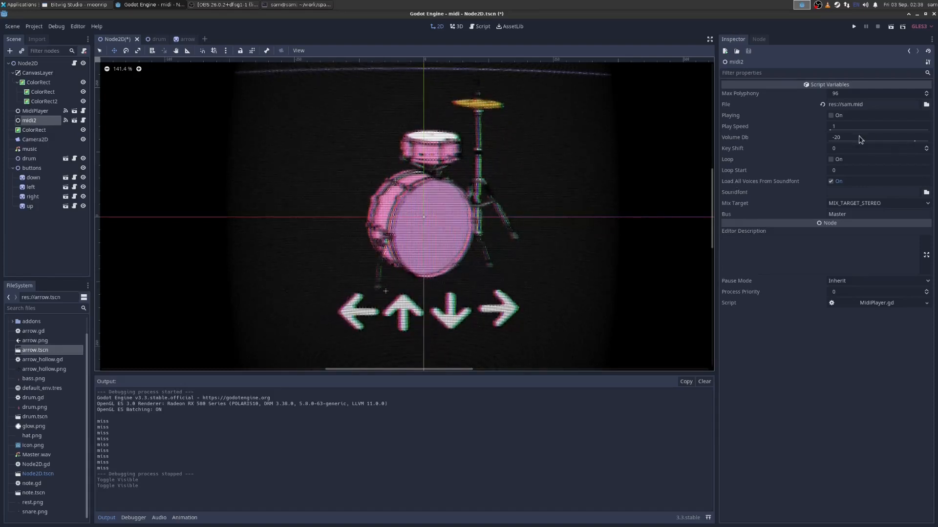
{"action": "mouse_move", "coordinate": [854, 26]}
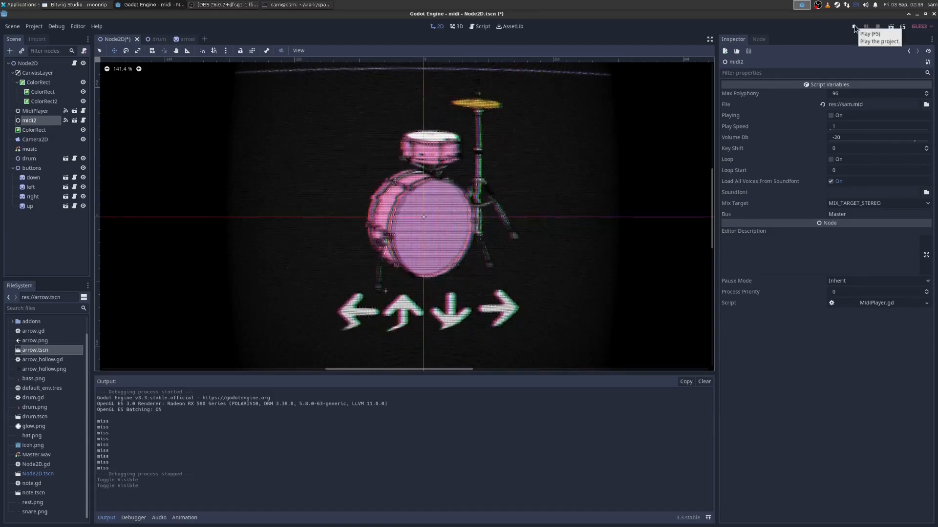
{"action": "left_click", "coordinate": [854, 26]}
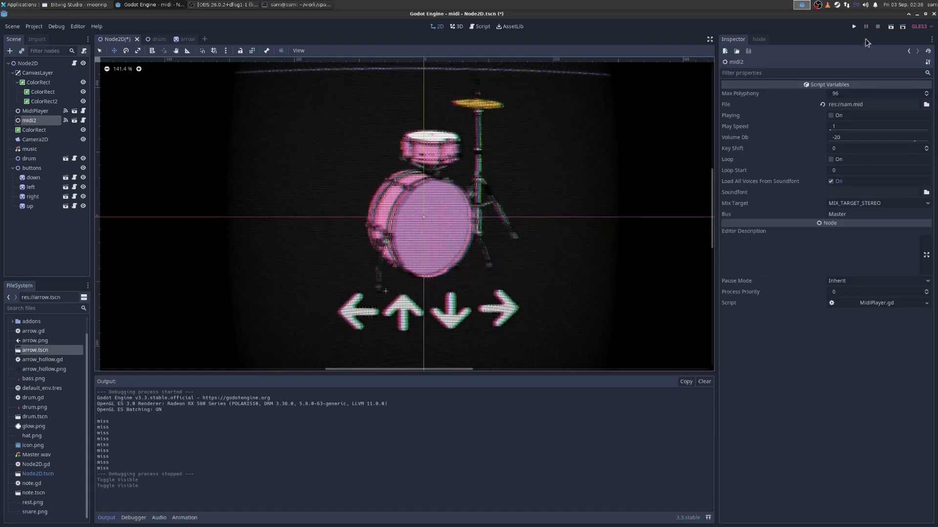